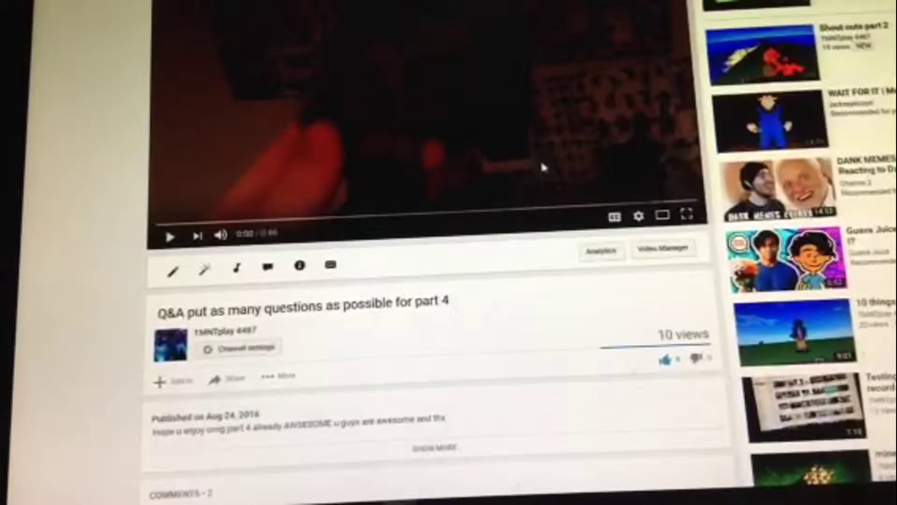
Scroll the part 4 Q&A watch page down to the viewer comments.
scroll(down, 3)
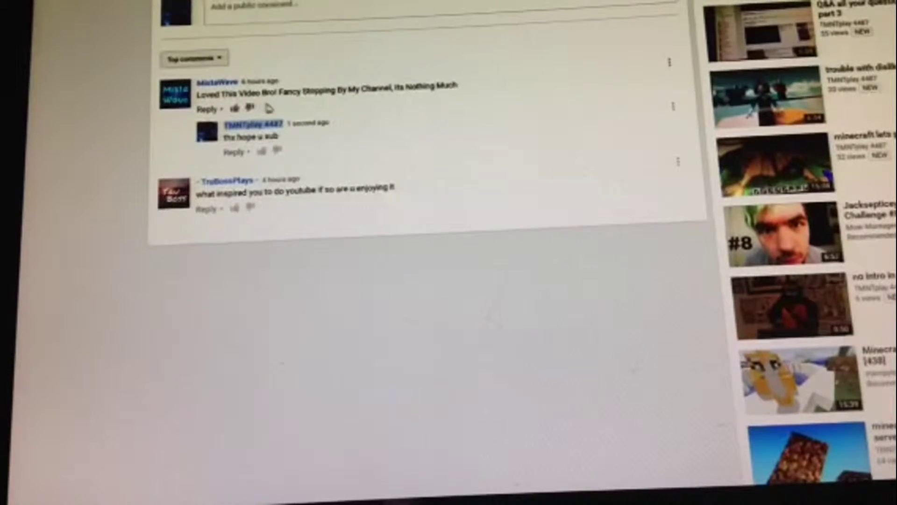
mouse_move(397, 116)
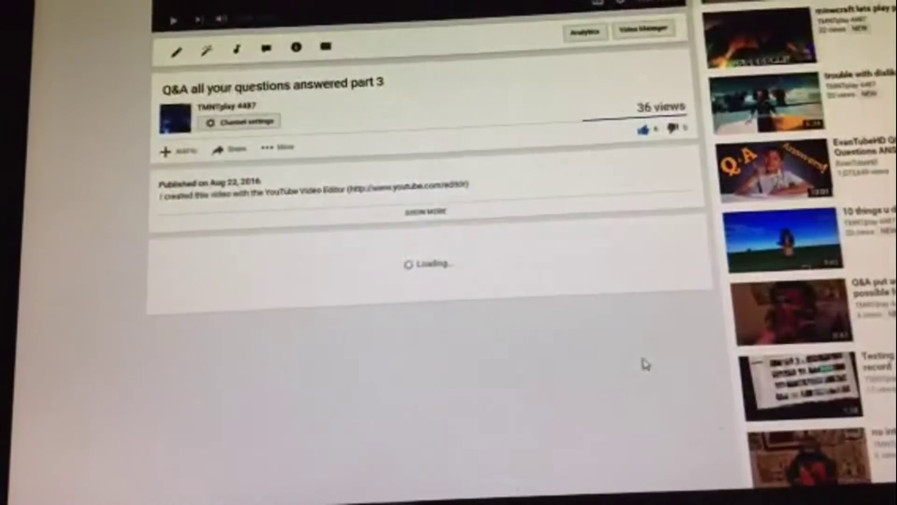
Scroll to the part 3 Q&A comments and expand a viewer's full list of questions.
scroll(down, 3)
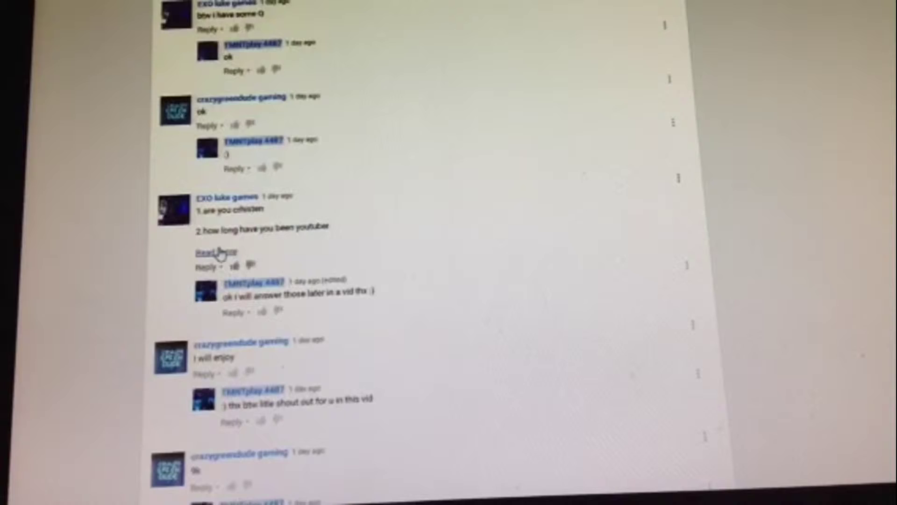
click(211, 252)
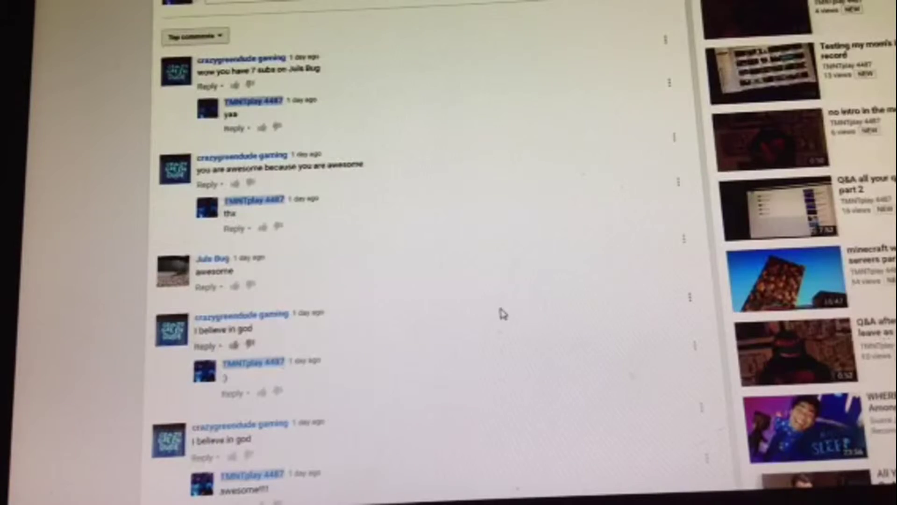
Scroll back up toward the left guide to reach My Channel.
scroll(up, 3)
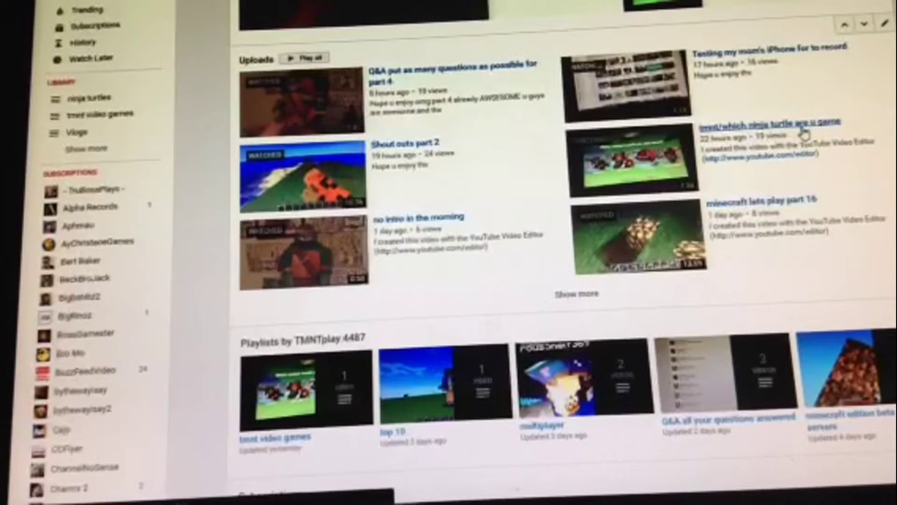
click(771, 129)
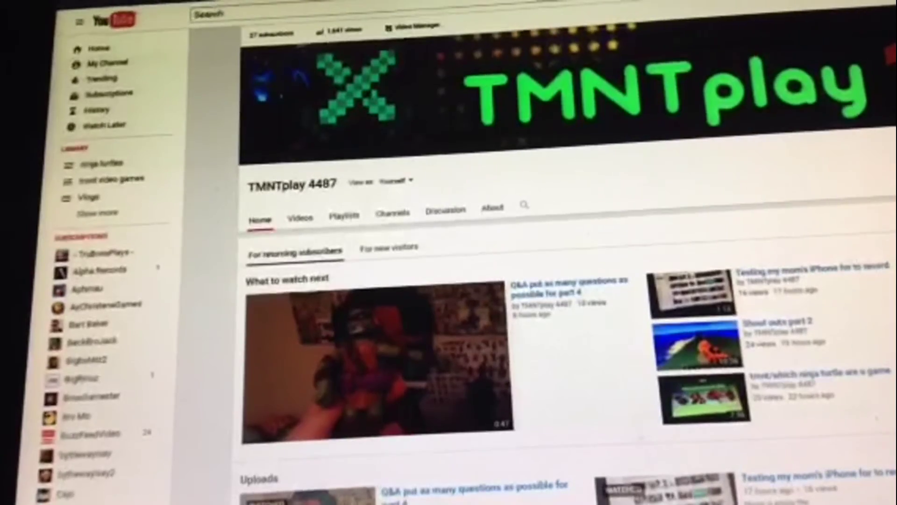
scroll(down, 3)
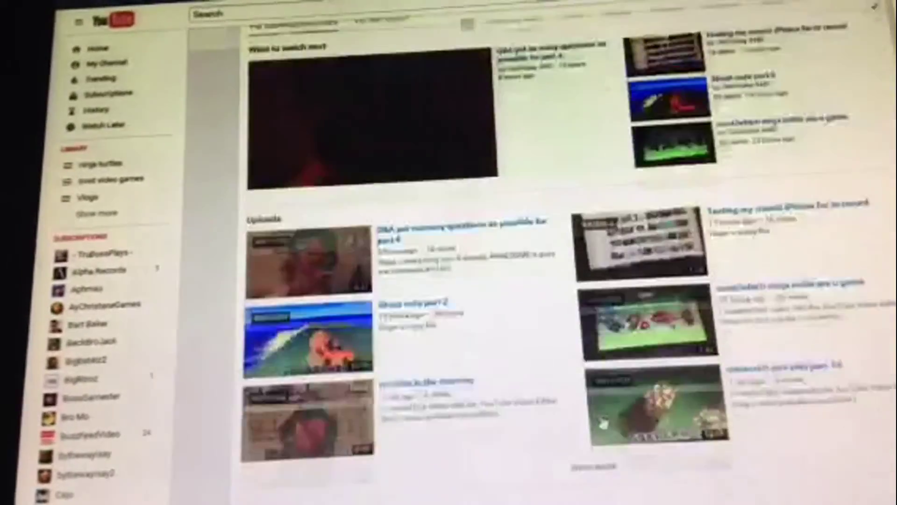